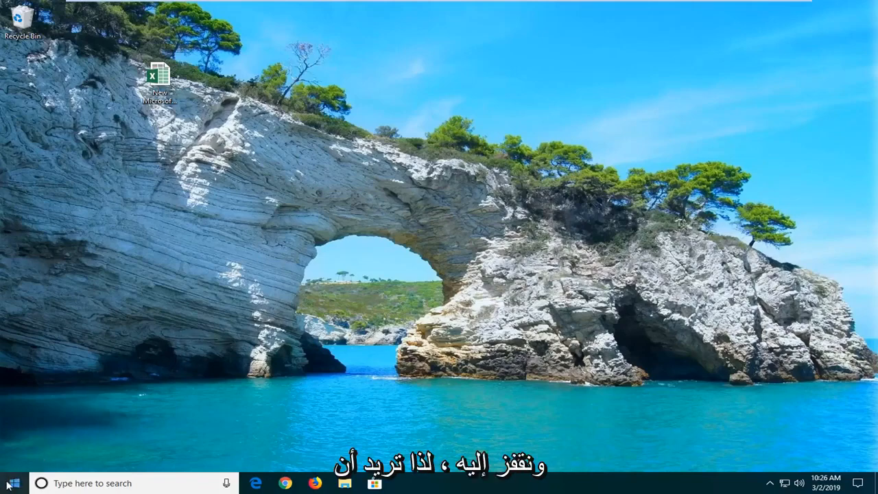
Search the Start menu for Excel and launch it with Run as administrator
{"action": "left_click", "coordinate": [11, 480]}
{"action": "type", "text": "excel"}
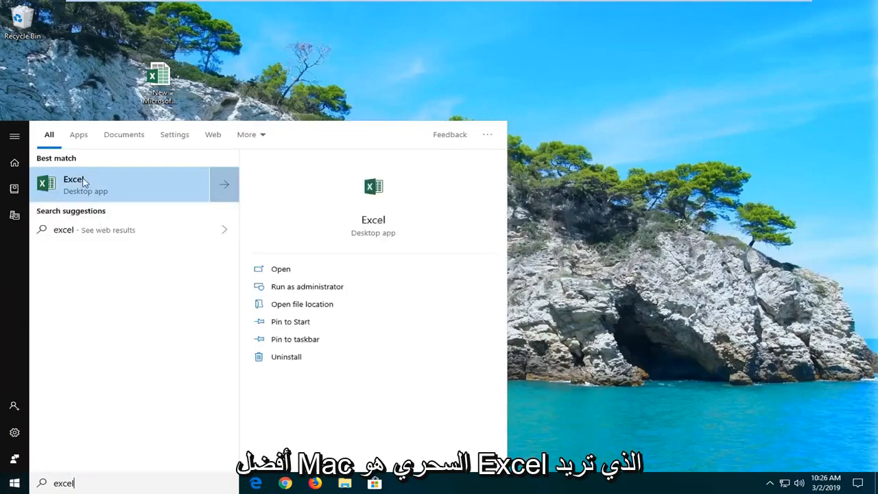
{"action": "right_click", "coordinate": [82, 184]}
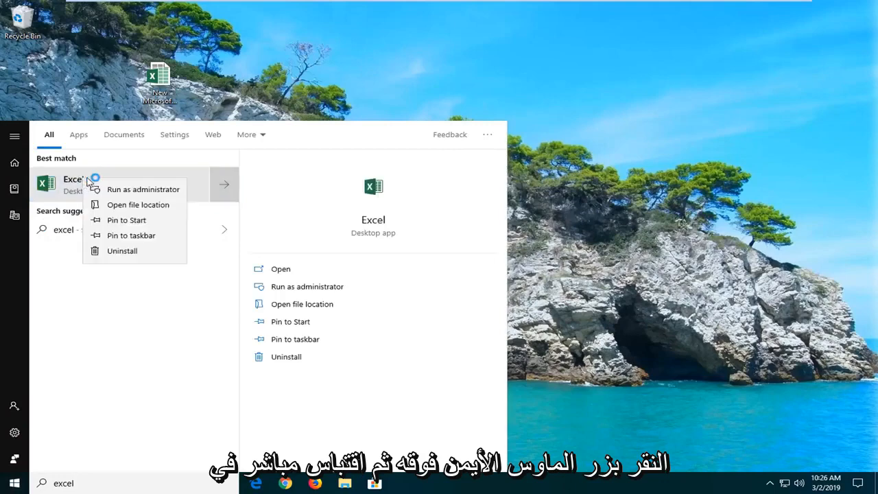
{"action": "left_click", "coordinate": [134, 195]}
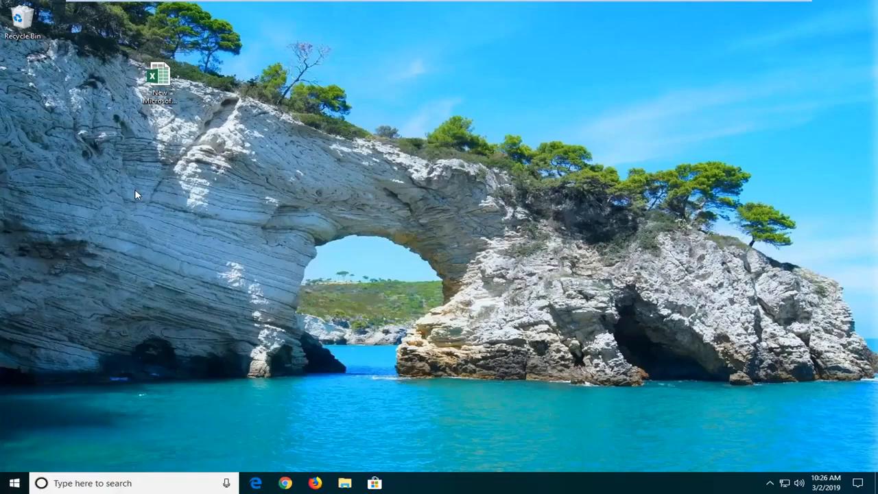
Approve the User Account Control prompt with Yes so Excel starts as administrator
{"action": "double_click", "coordinate": [158, 71]}
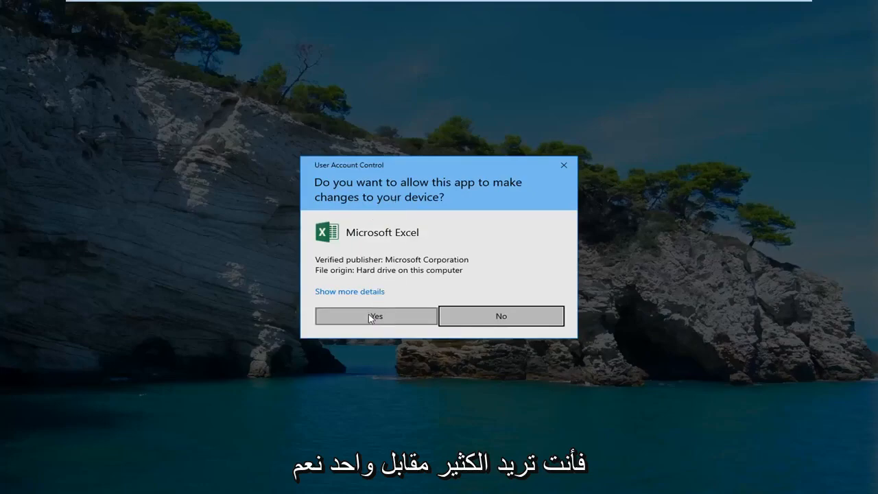
{"action": "left_click", "coordinate": [375, 316]}
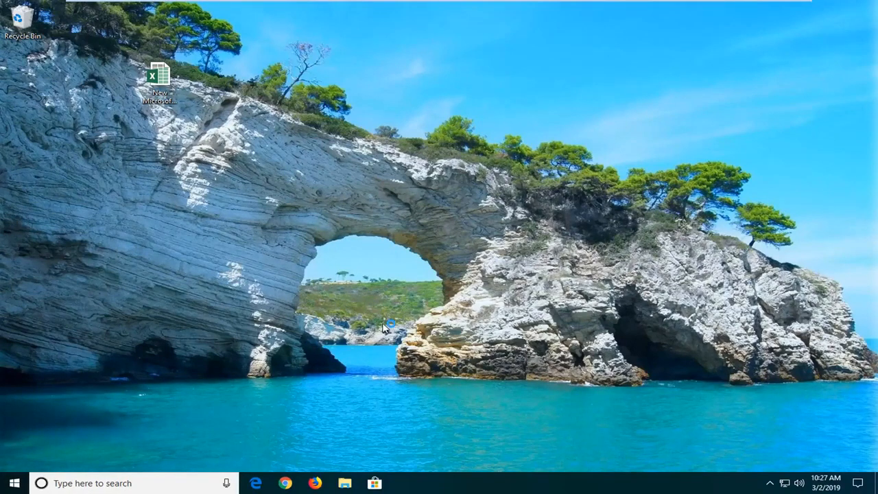
{"action": "double_click", "coordinate": [158, 74]}
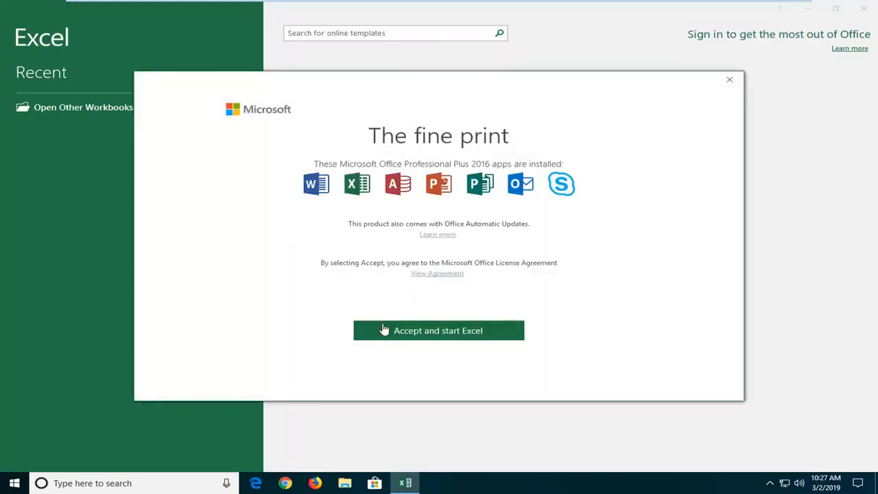
Accept the Office license terms and start a new blank workbook, Book1
{"action": "left_click", "coordinate": [439, 329]}
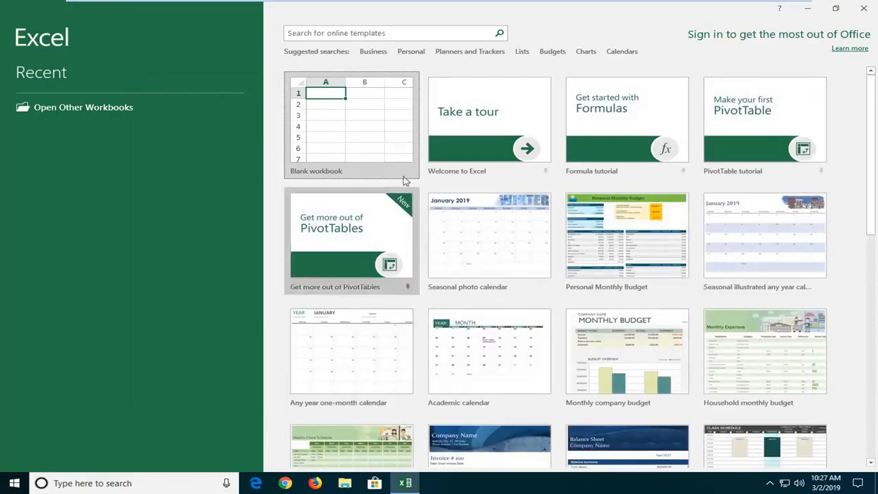
{"action": "left_click", "coordinate": [351, 124]}
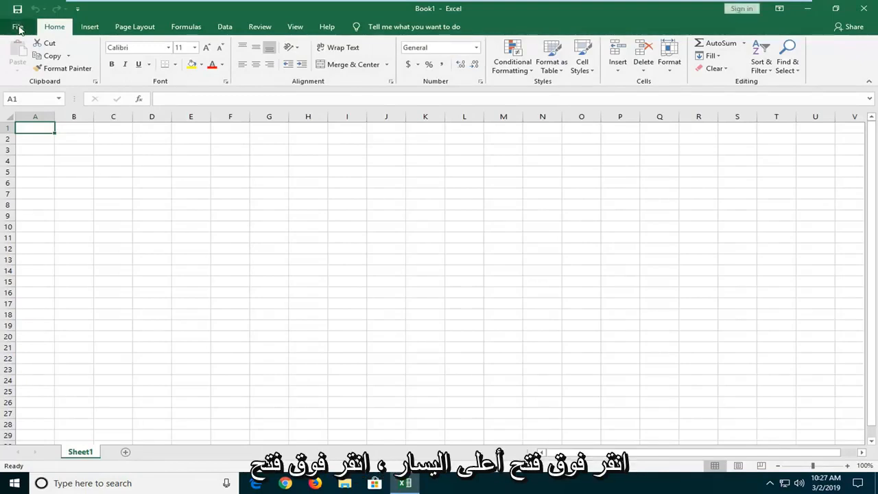
Go to File > Open > Browse and show the Desktop files in the Open dialog
{"action": "left_click", "coordinate": [18, 25]}
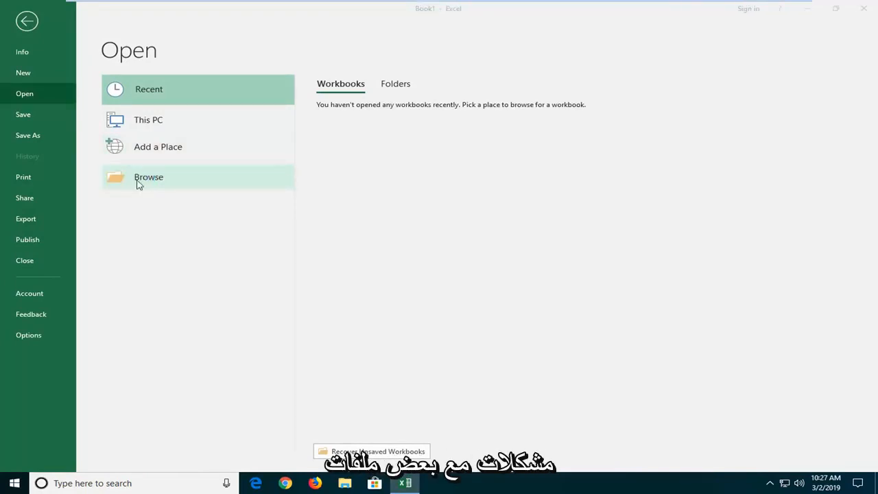
{"action": "left_click", "coordinate": [148, 177]}
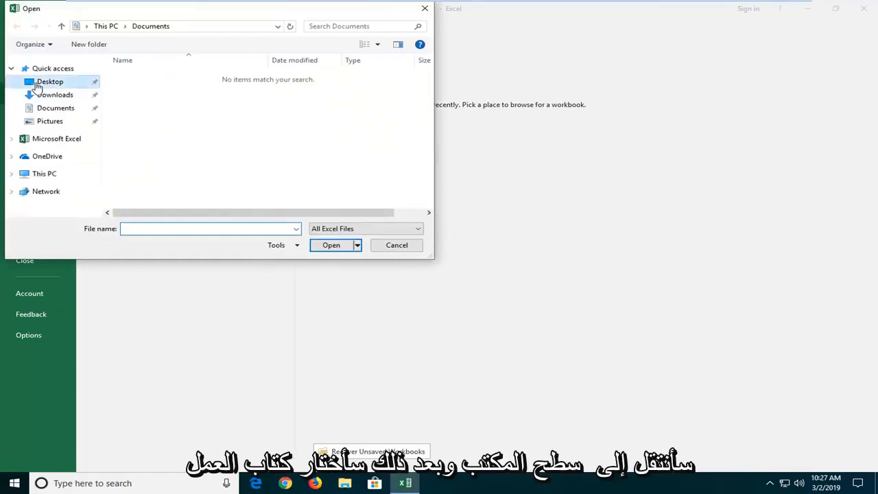
{"action": "left_click", "coordinate": [395, 244]}
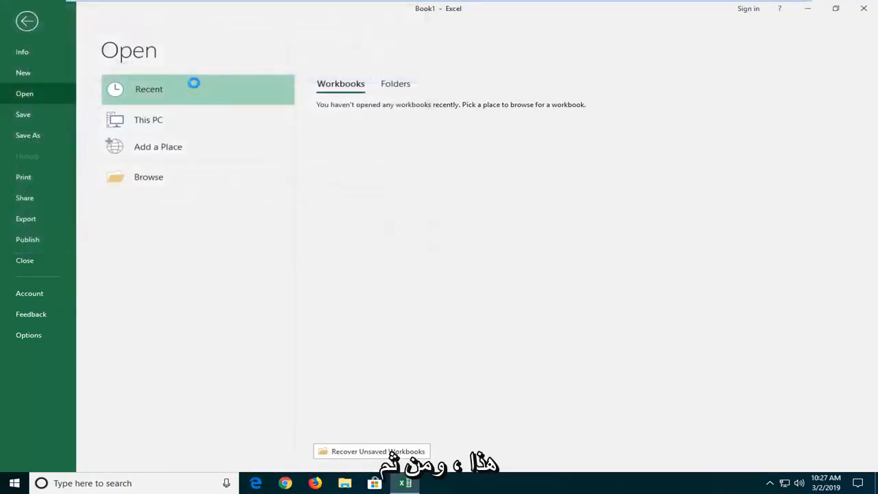